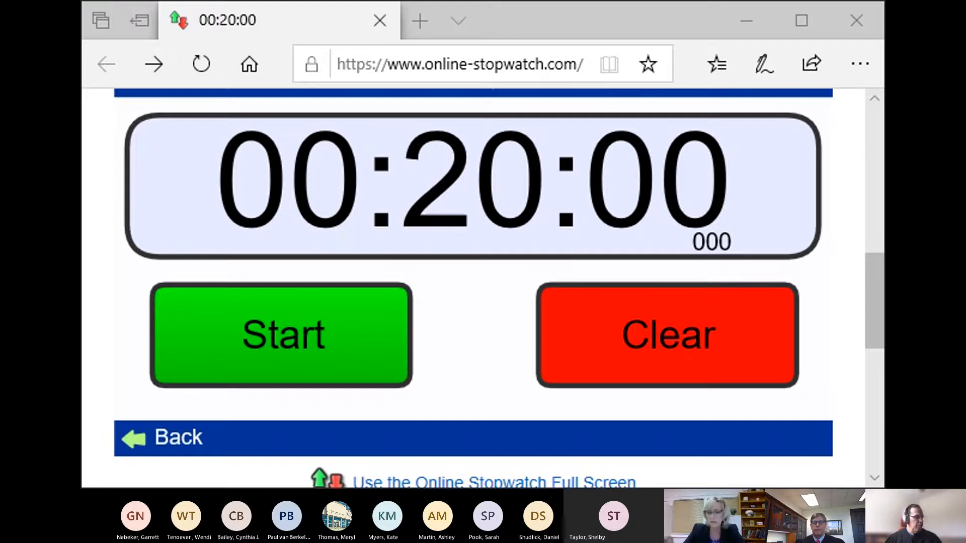
mouse_move(504, 405)
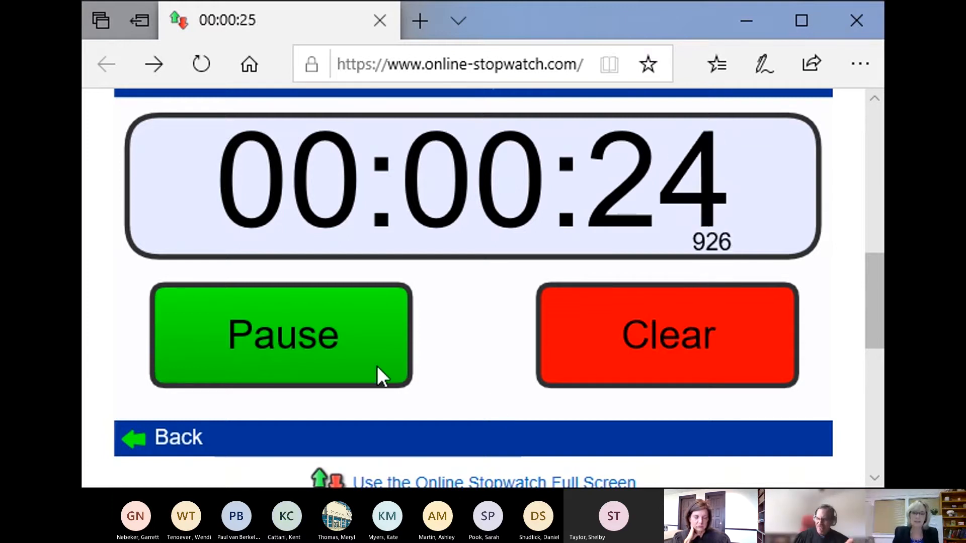
mouse_move(320, 370)
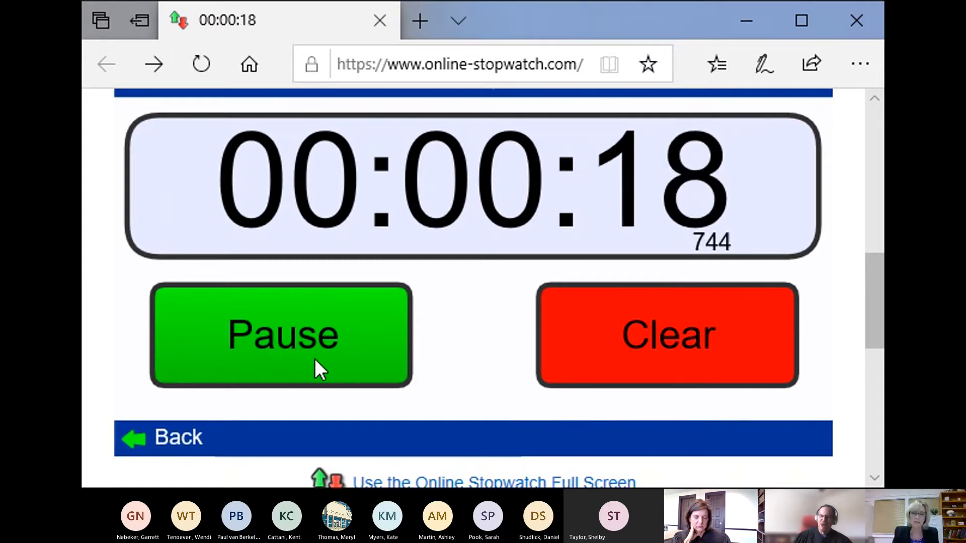
Stop the running countdown so the stopwatch can be reset to 20 minutes.
left_click(280, 334)
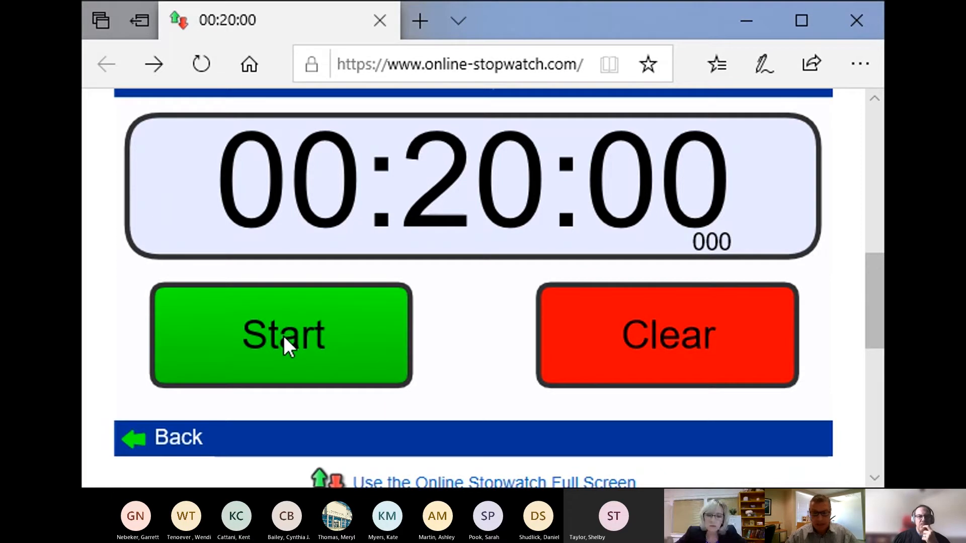
left_click(280, 334)
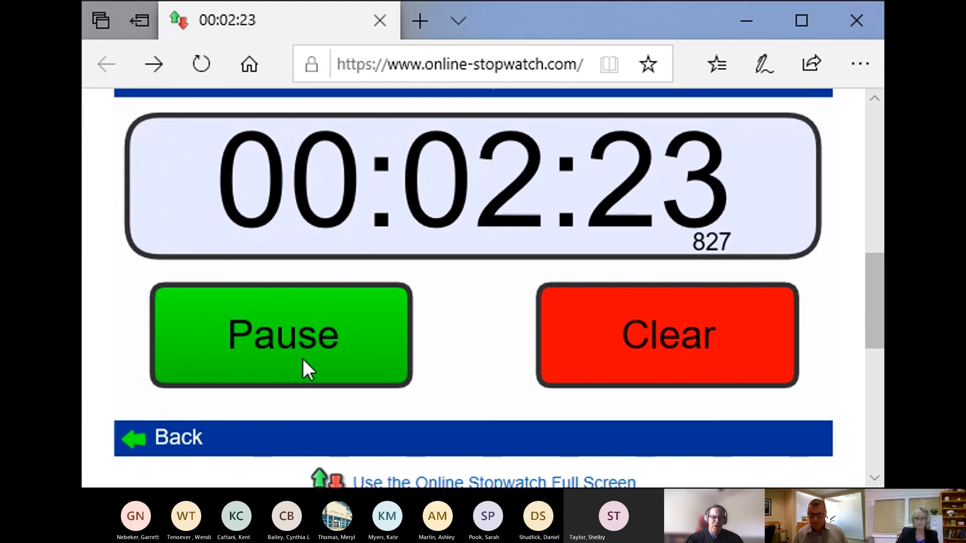
left_click(281, 334)
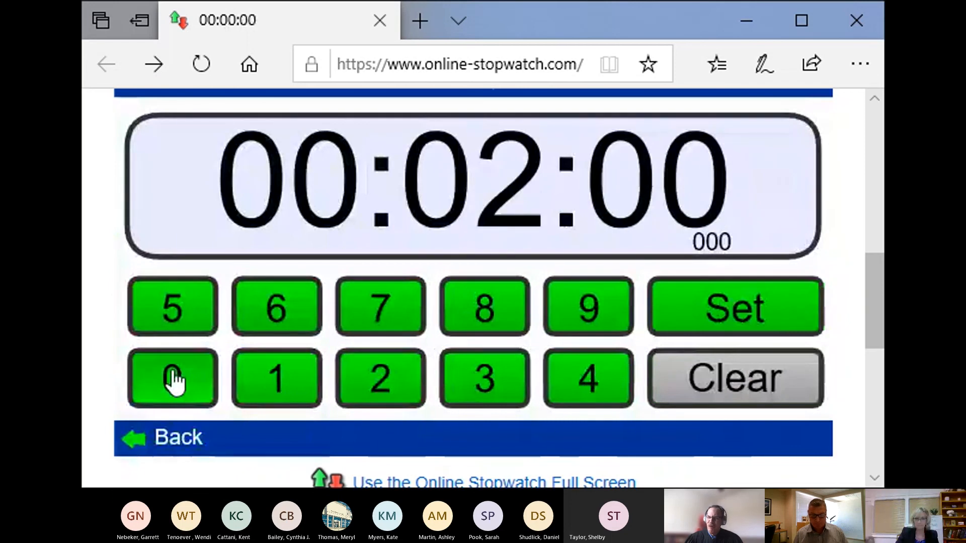
Confirm the entered 00:02:00 so the two-minute countdown is set.
left_click(734, 306)
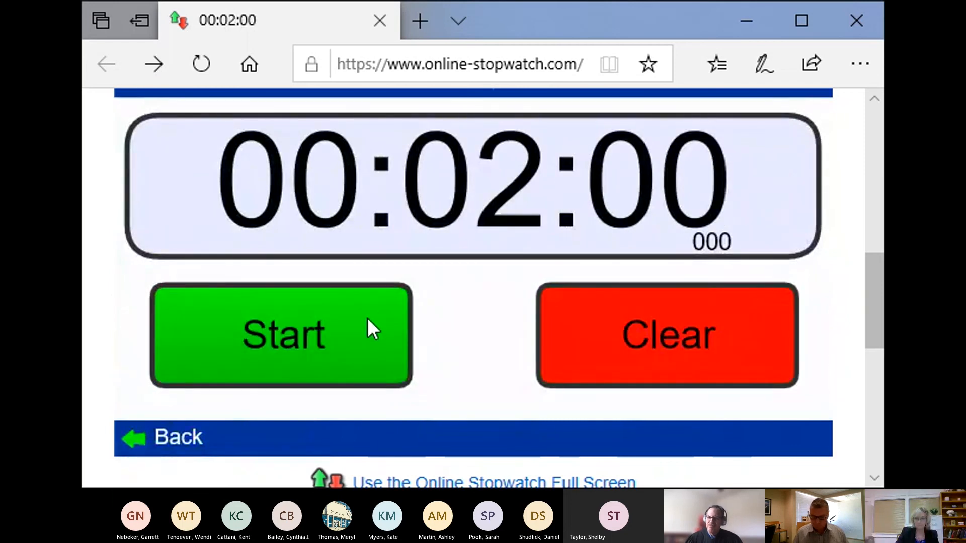
mouse_move(351, 351)
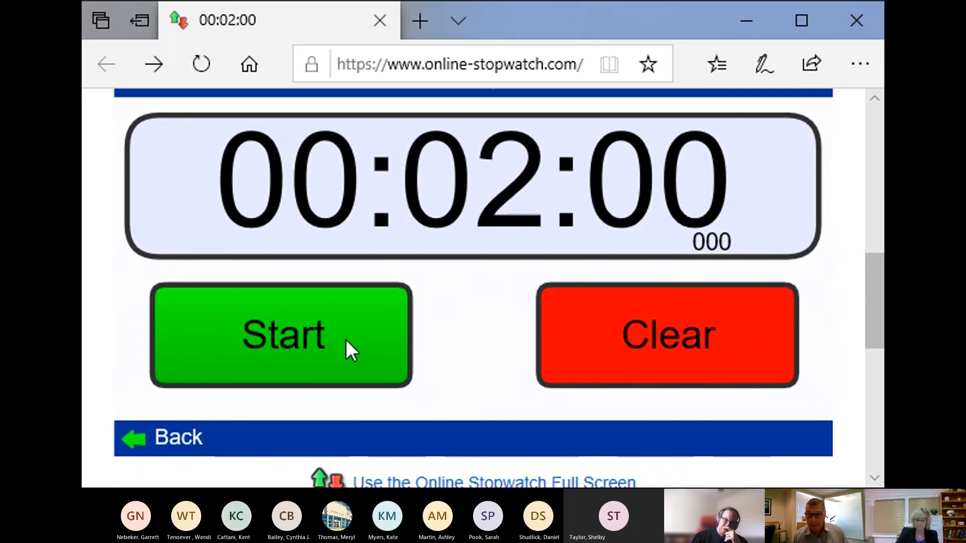
Start the shared two-minute countdown running.
left_click(280, 335)
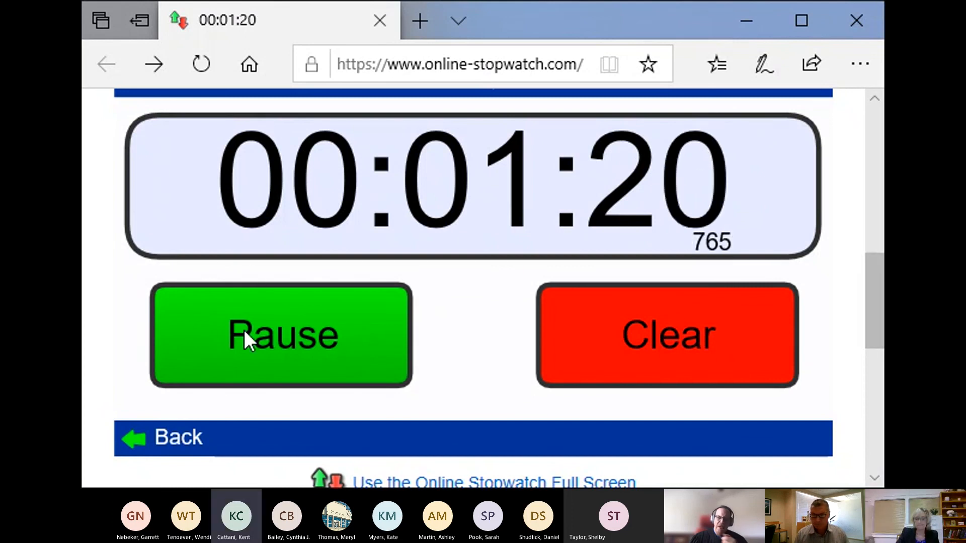
Stop and restart the two-minute countdown, then pause it at about 00:01:02.
left_click(280, 335)
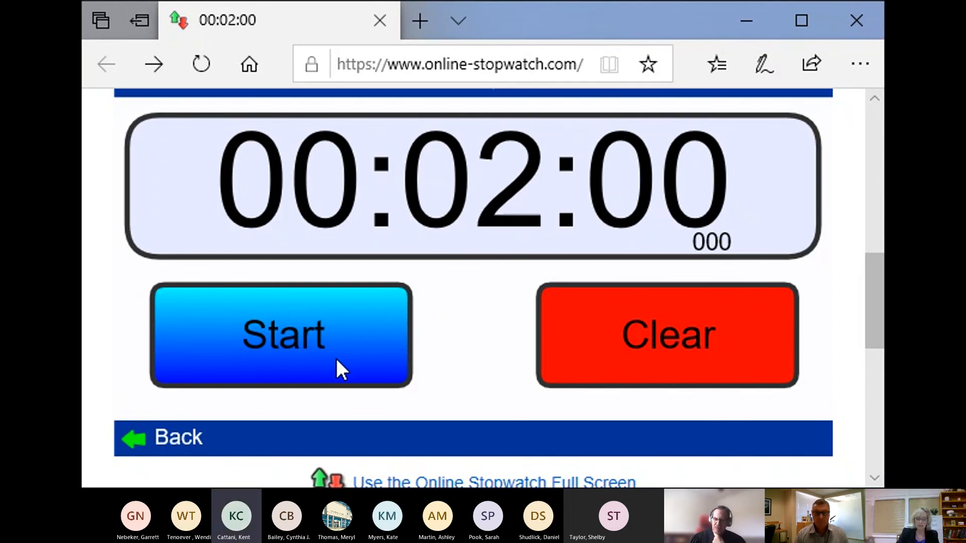
left_click(281, 334)
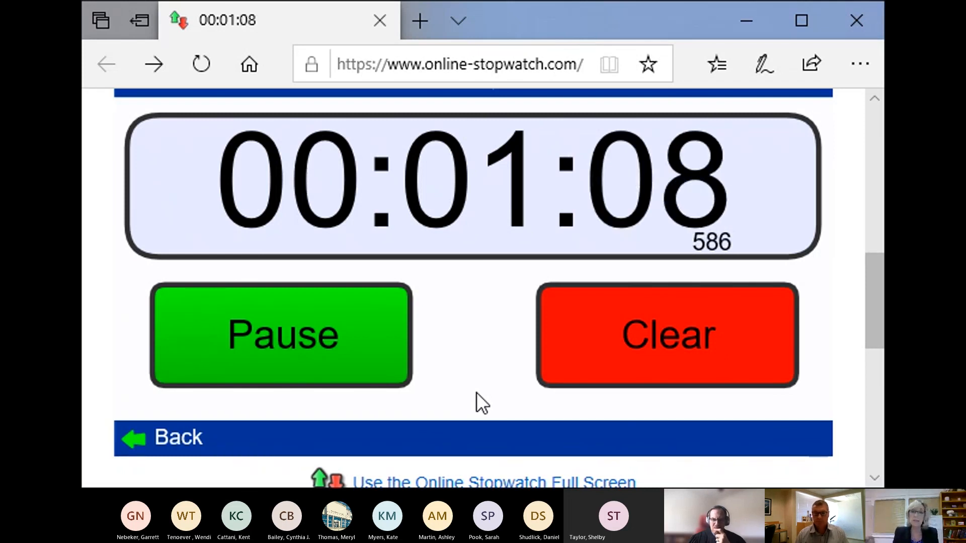
mouse_move(425, 384)
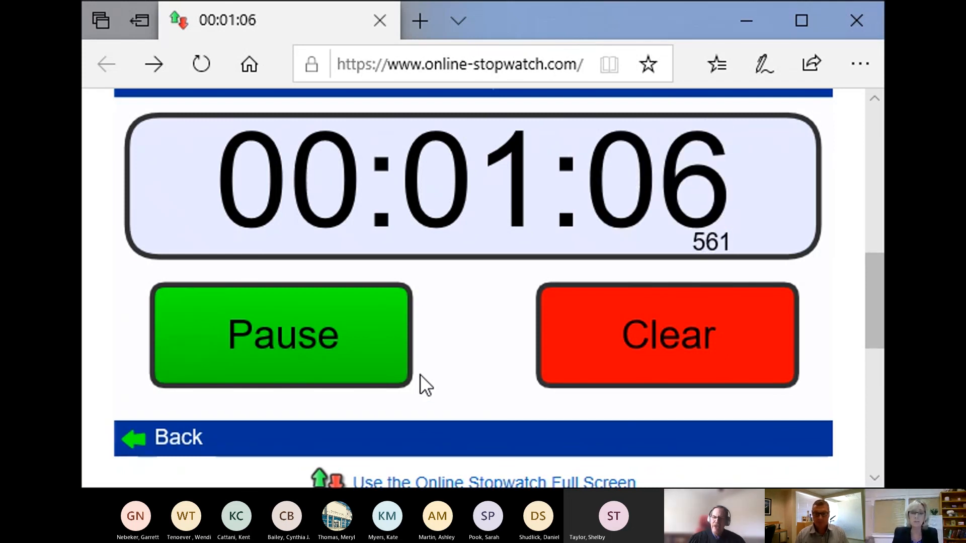
mouse_move(399, 372)
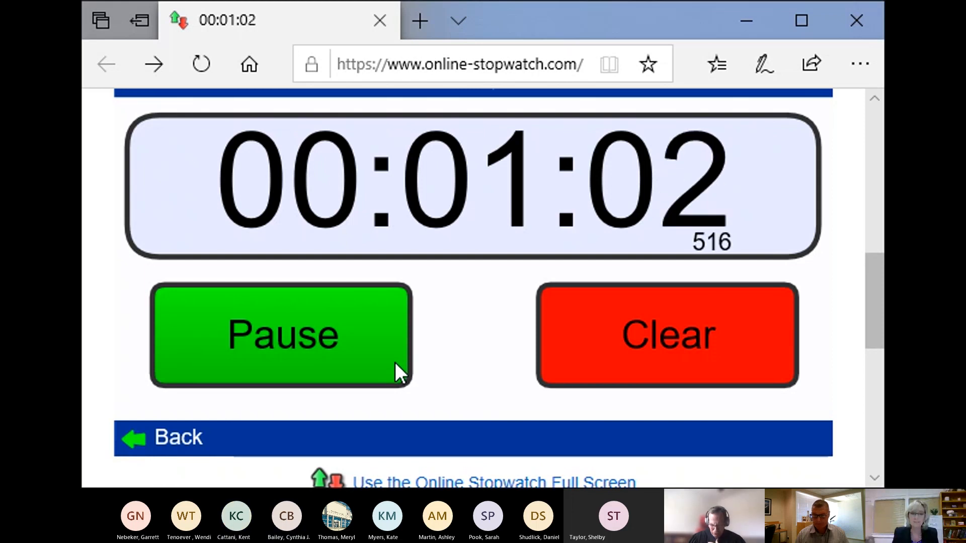
left_click(280, 335)
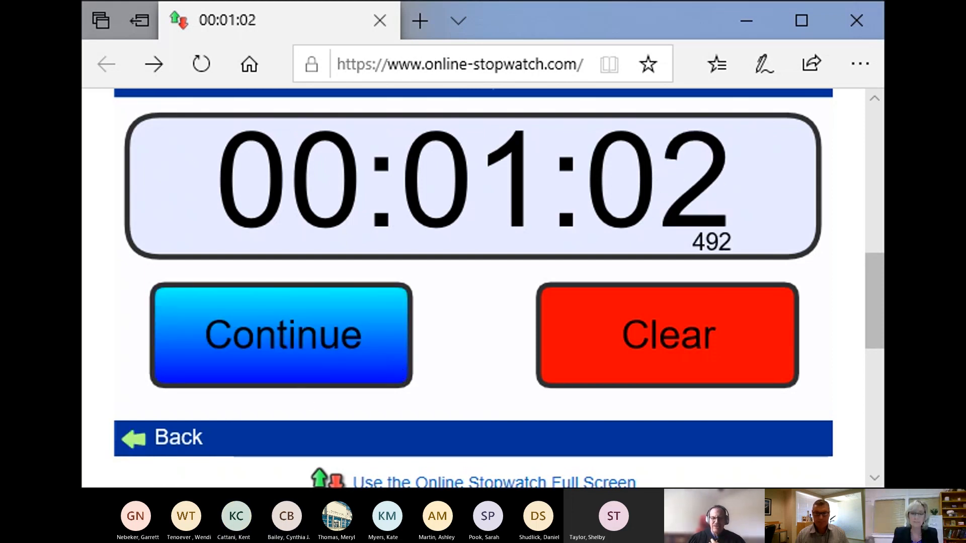